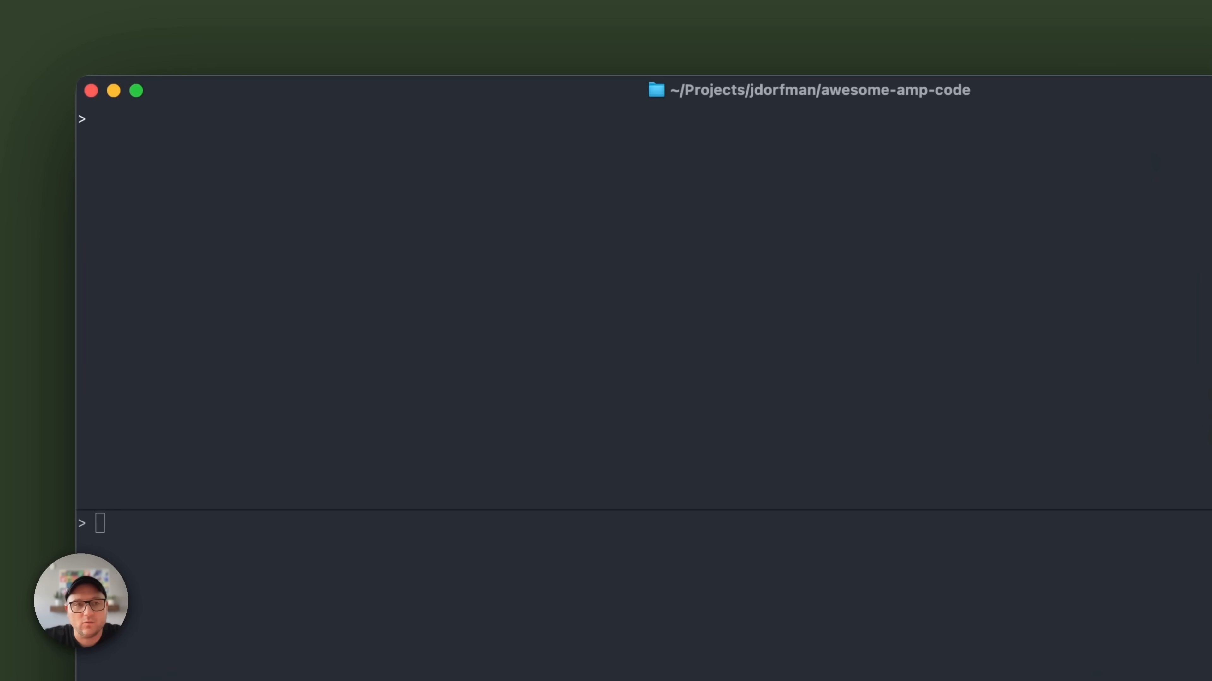
Step: Launch Amp from the shell in the awesome-amp-code project to reach its welcome screen
{"action": "type", "text": "amp"}
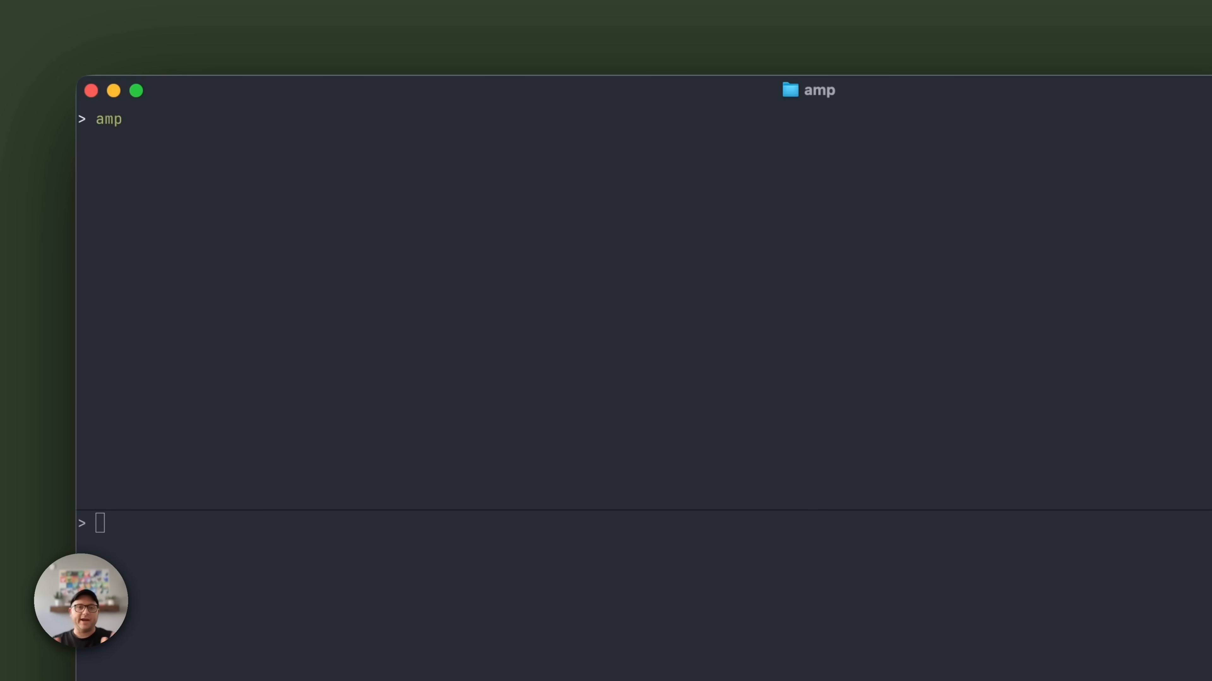
{"action": "key", "text": "Return"}
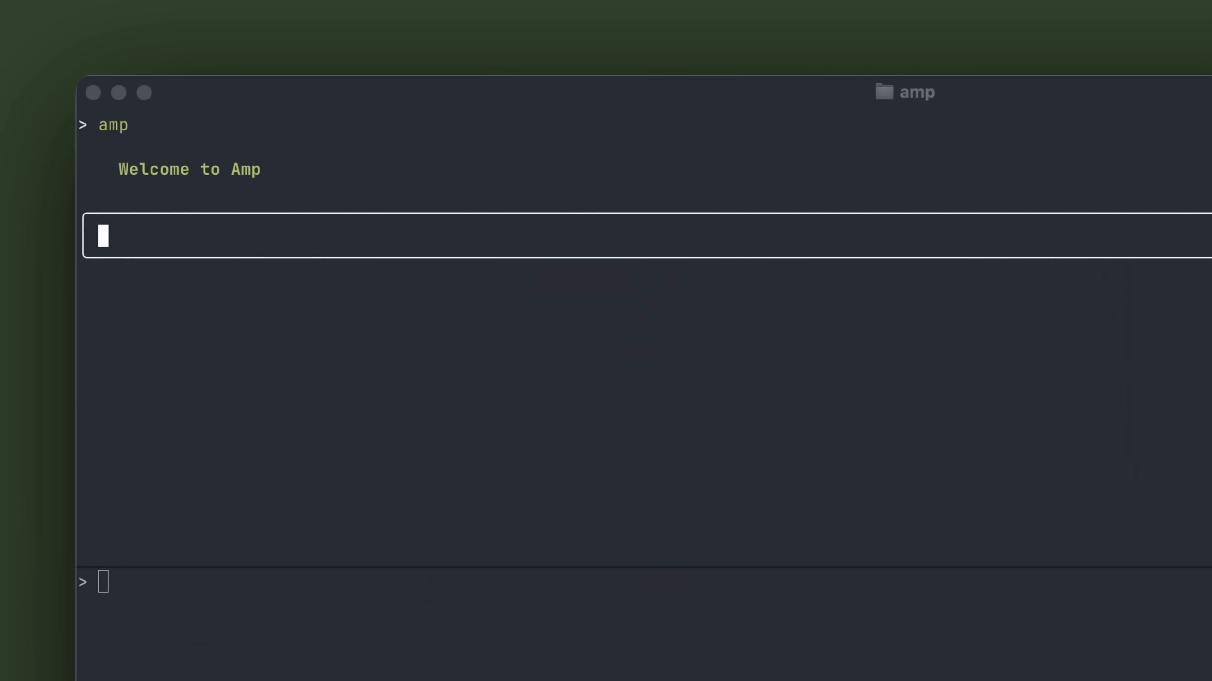
Step: Send the prompt 'Please run `amp --help` and update' with docs/amp_cli_docs.md attached
{"action": "type", "text": "Please run `amp --help` and update @"}
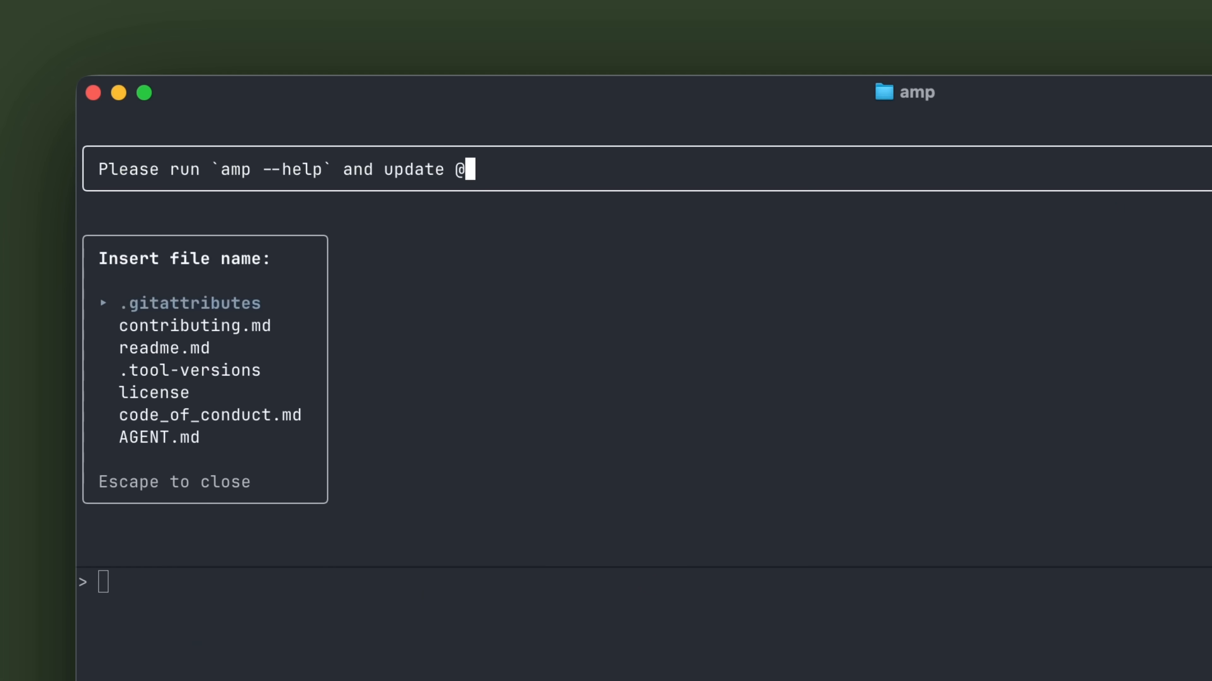
{"action": "type", "text": "docs"}
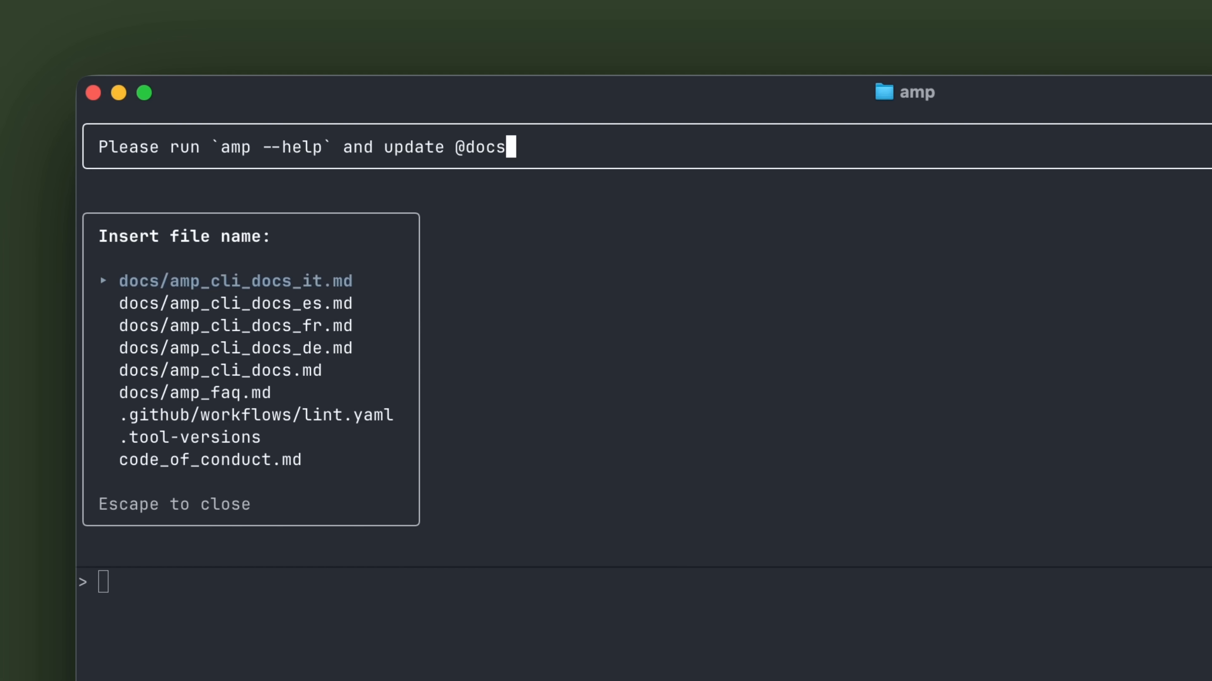
{"action": "key", "text": "Down"}
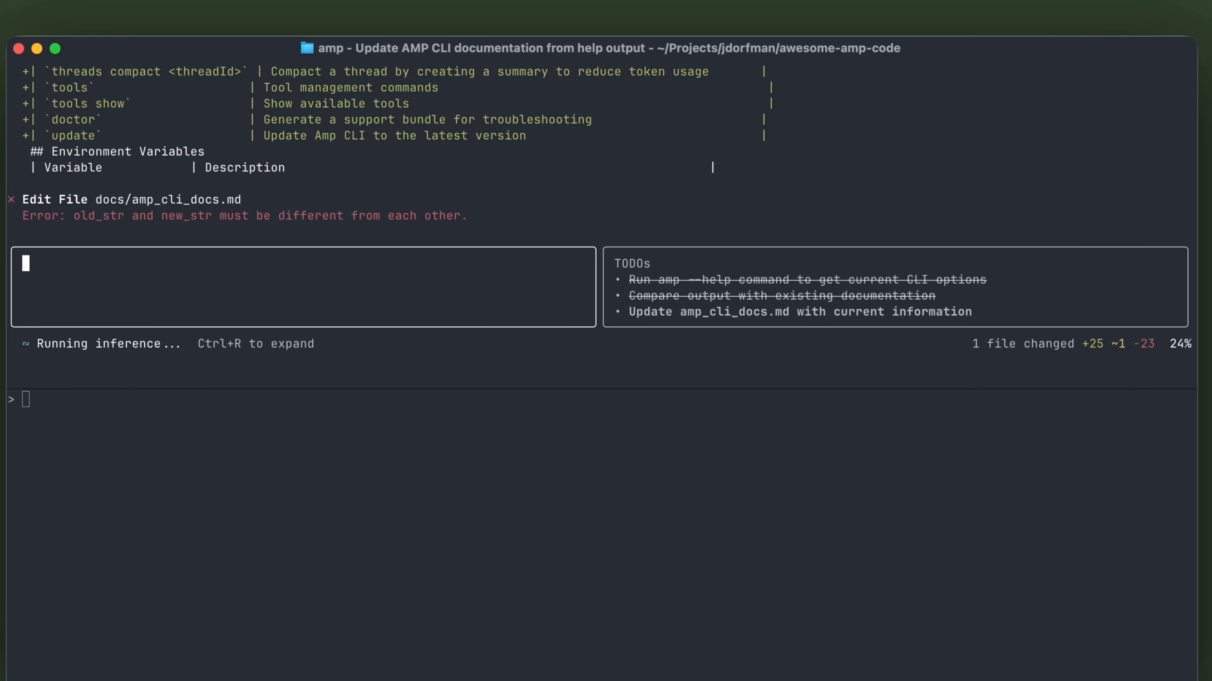
Step: Expand the thread transcript with Ctrl+R and review the diffs to amp_cli_docs.md
{"action": "key", "text": "ctrl+r"}
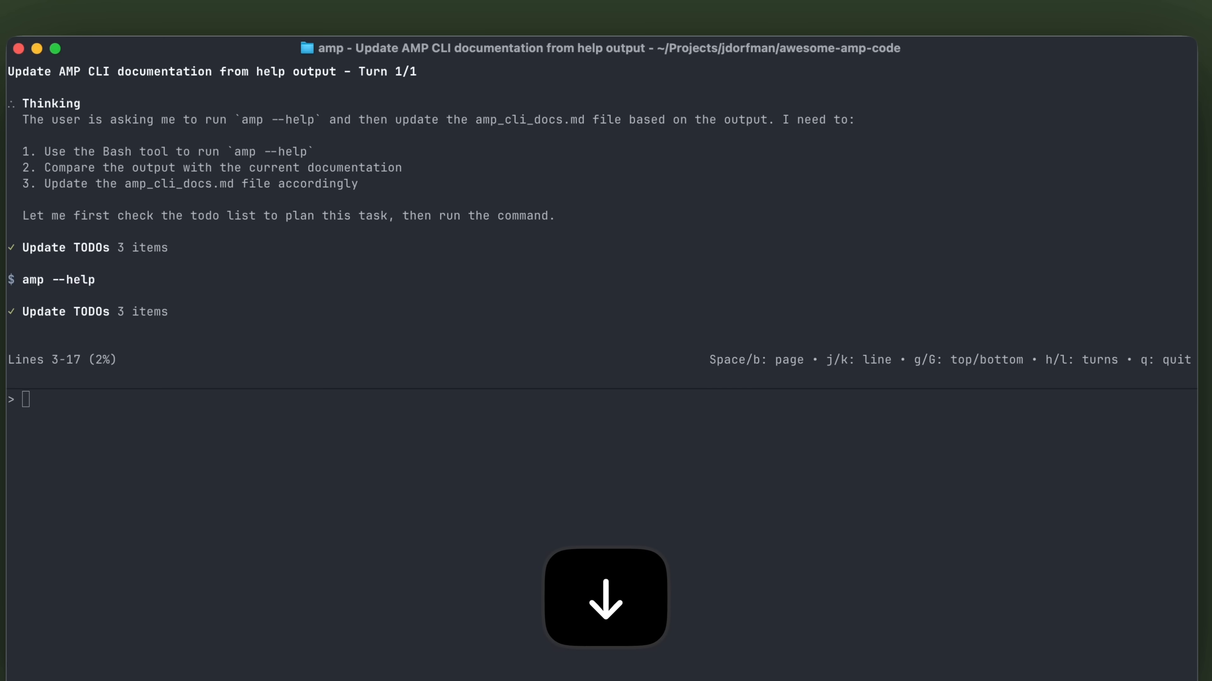
{"action": "scroll", "scroll_direction": "down", "scroll_amount": 3}
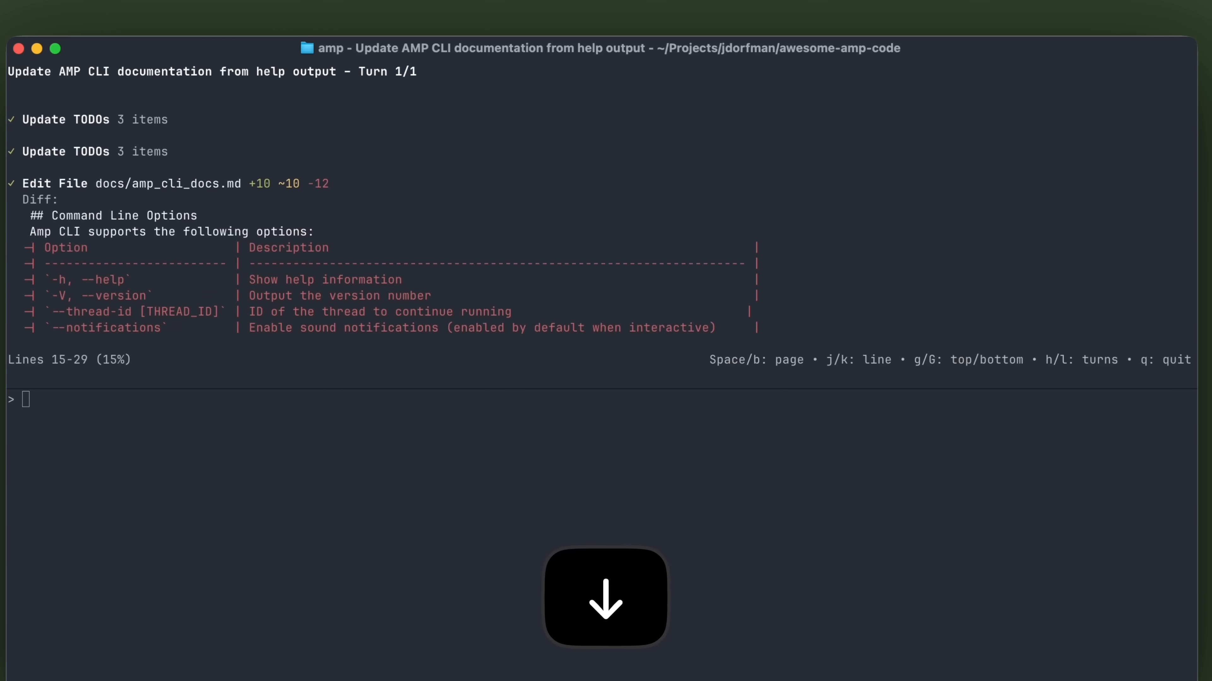
{"action": "scroll", "scroll_direction": "down", "scroll_amount": 3}
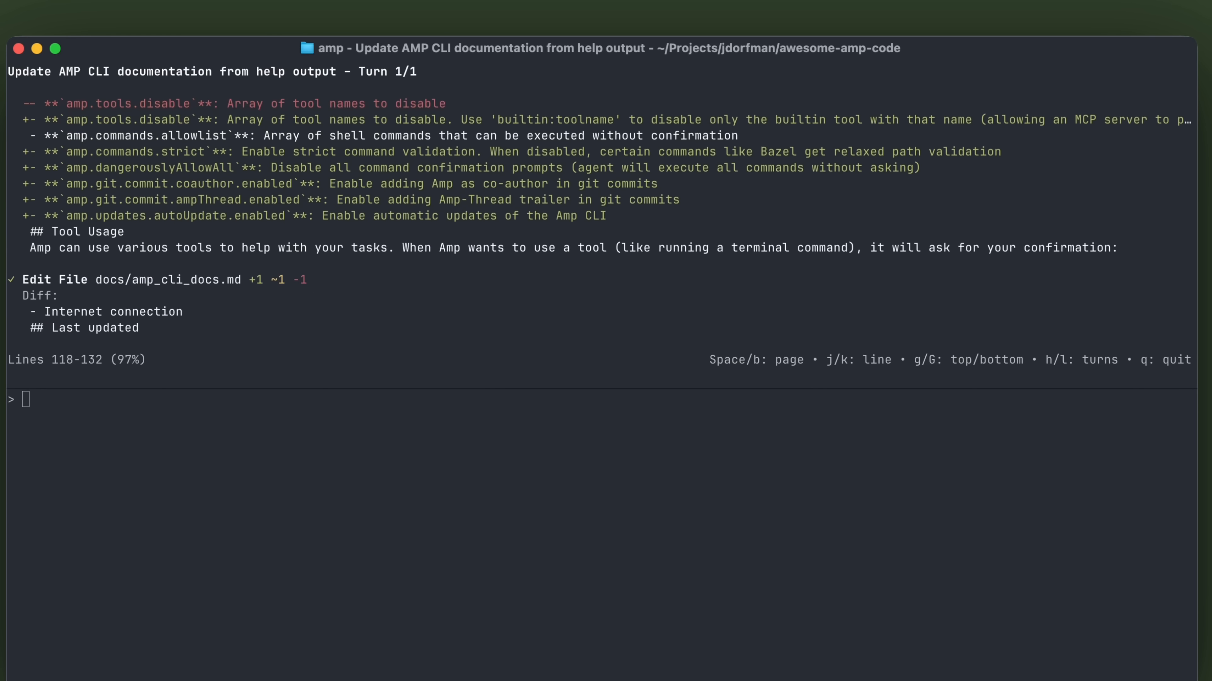
{"action": "scroll", "scroll_direction": "up", "scroll_amount": 3}
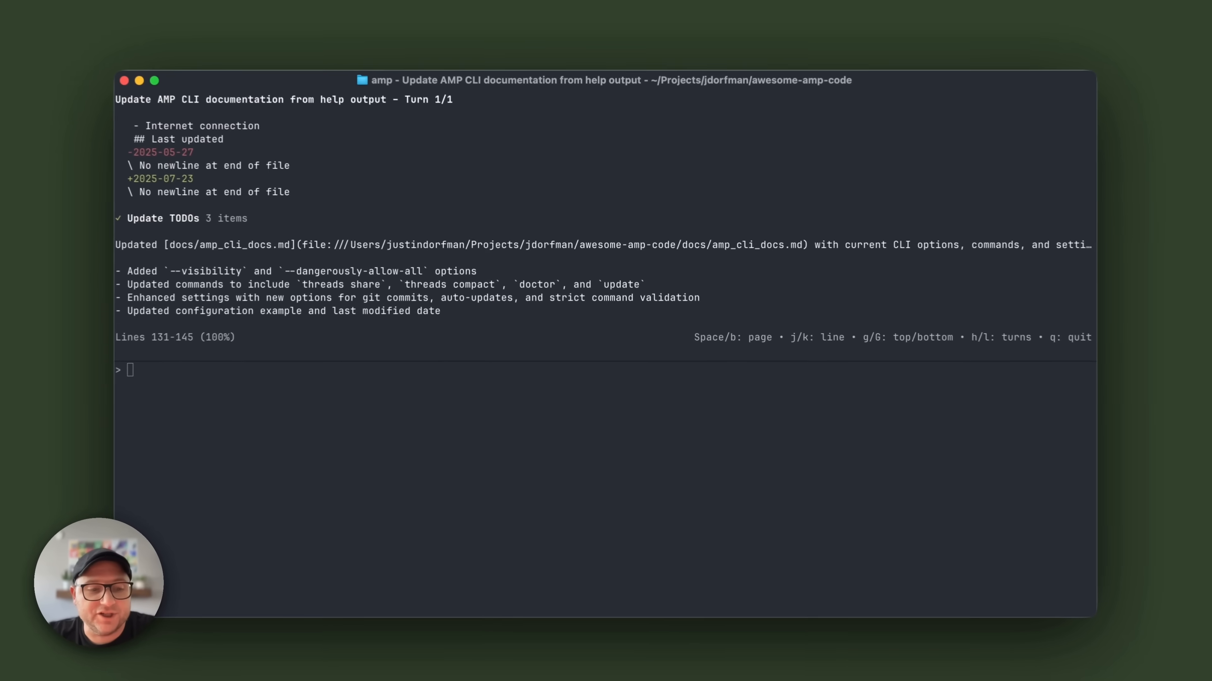
Step: Run the /compact command to summarize the documentation-update thread
{"action": "type", "text": "/"}
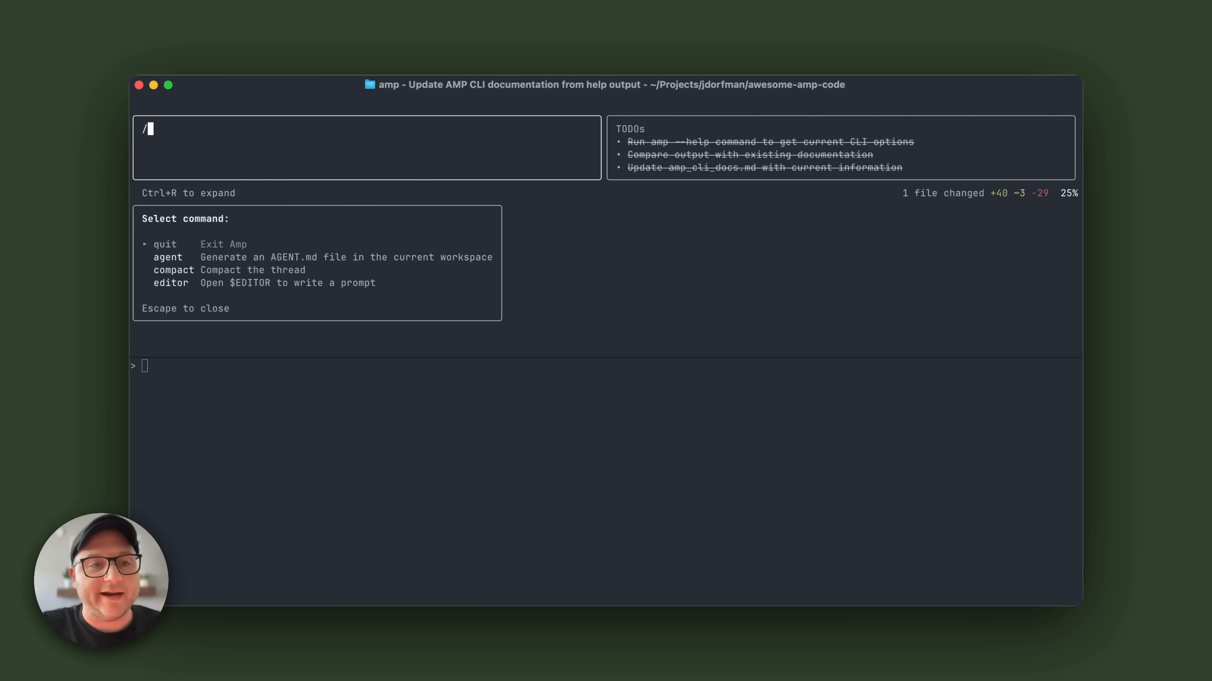
{"action": "key", "text": "Down"}
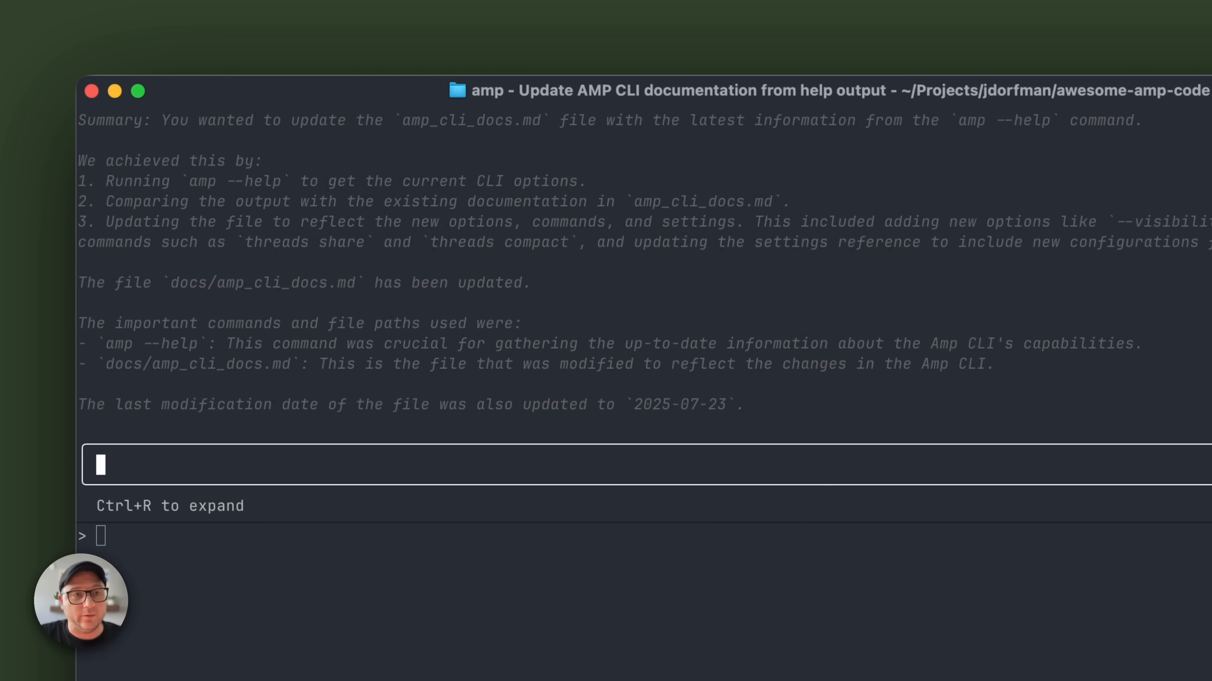
Step: Clear the stray 'q' and quit Amp with Ctrl+C twice, leaving the thread link printed
{"action": "type", "text": "q"}
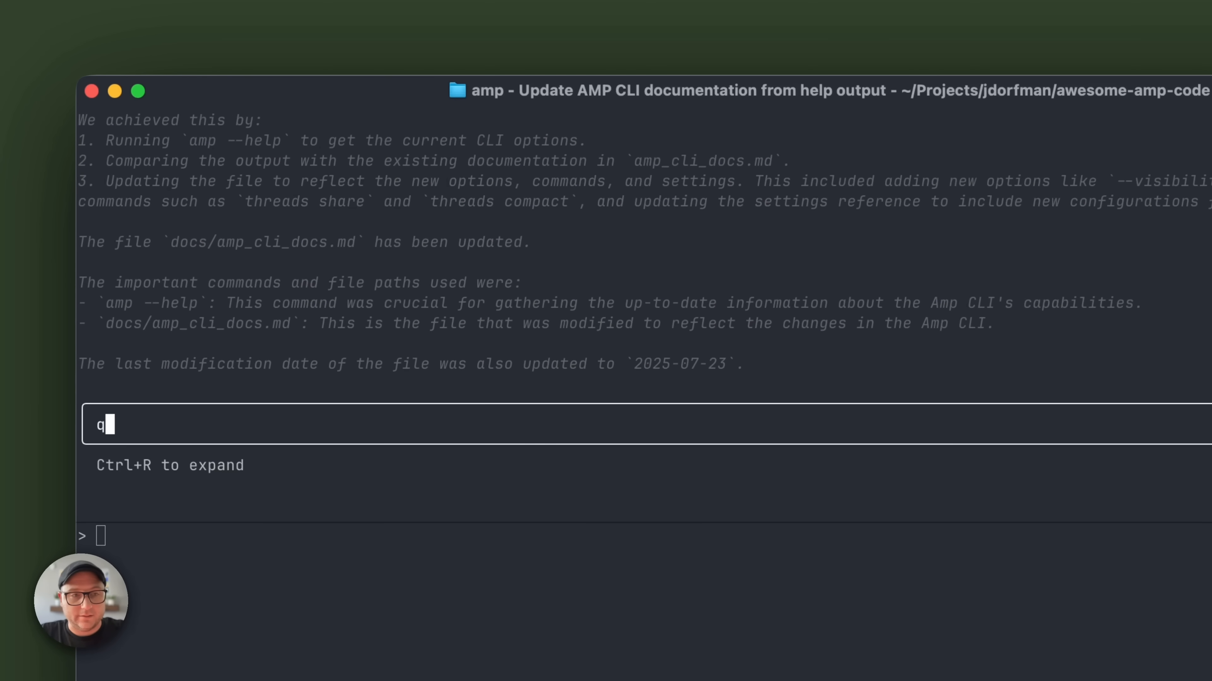
{"action": "key", "text": "Backspace"}
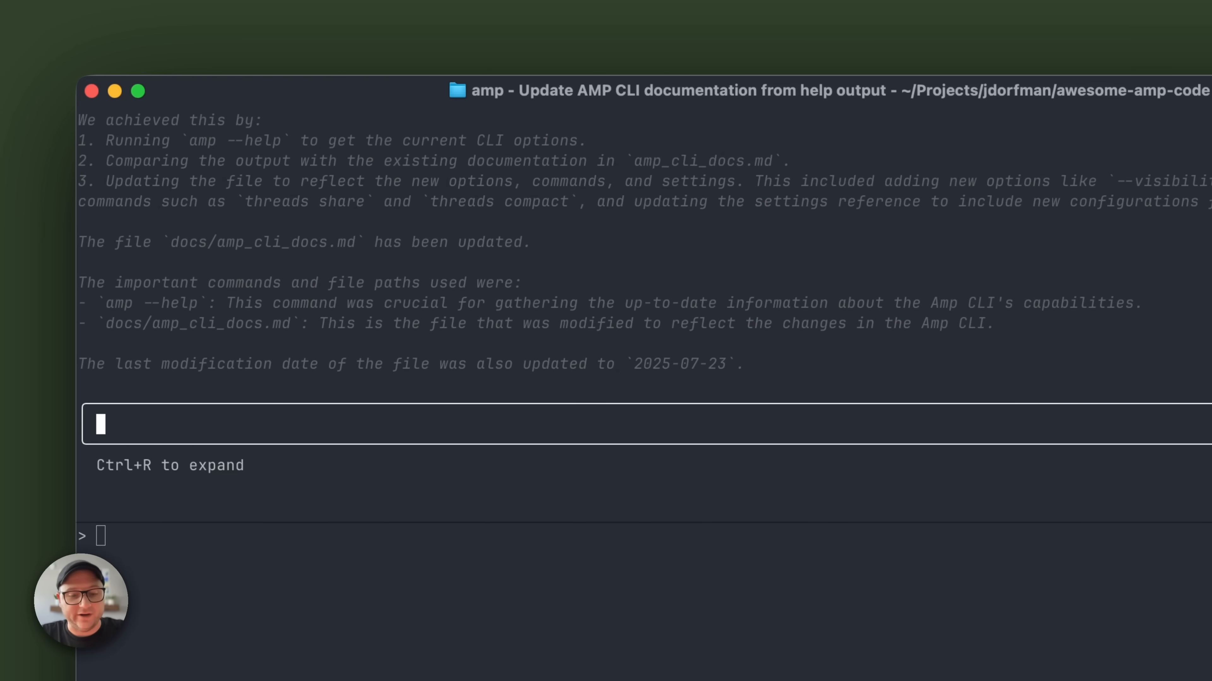
{"action": "key", "text": "ctrl+c"}
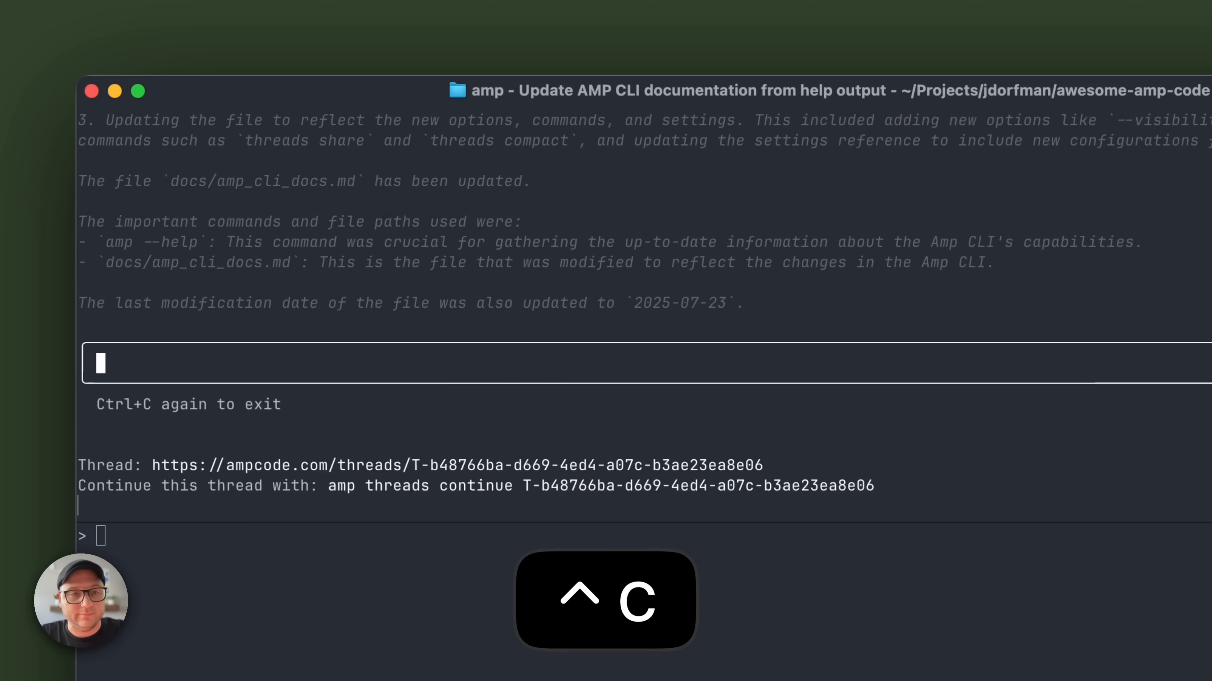
{"action": "key", "text": "ctrl+c"}
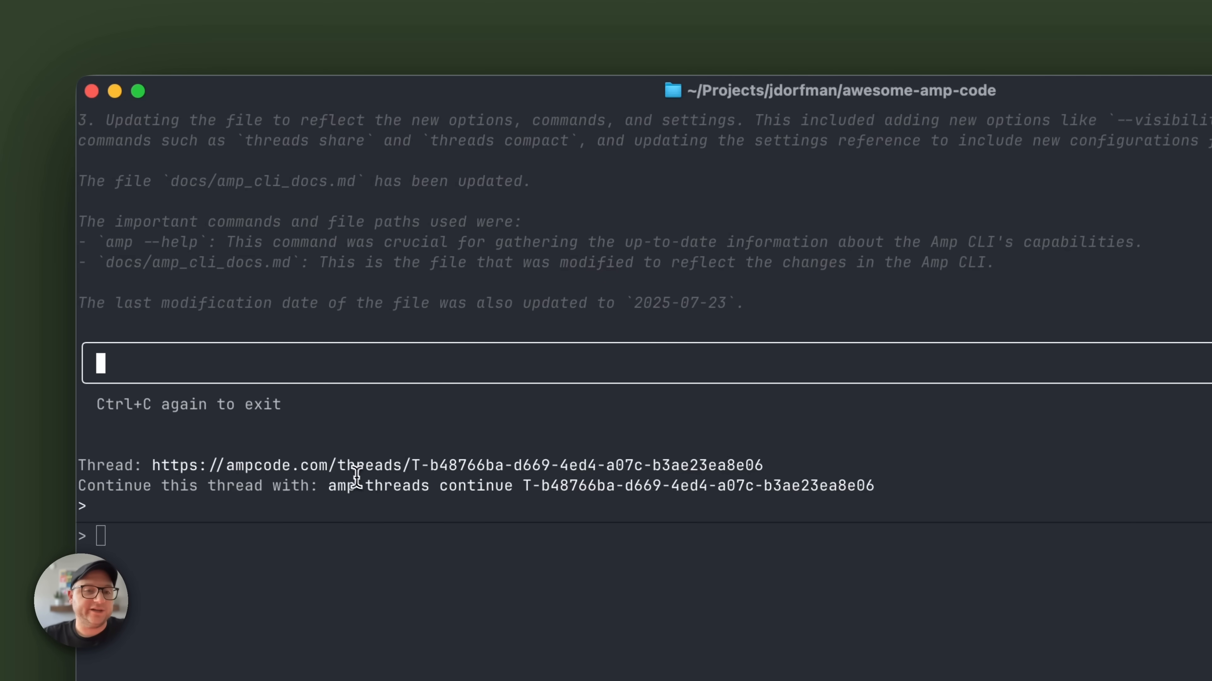